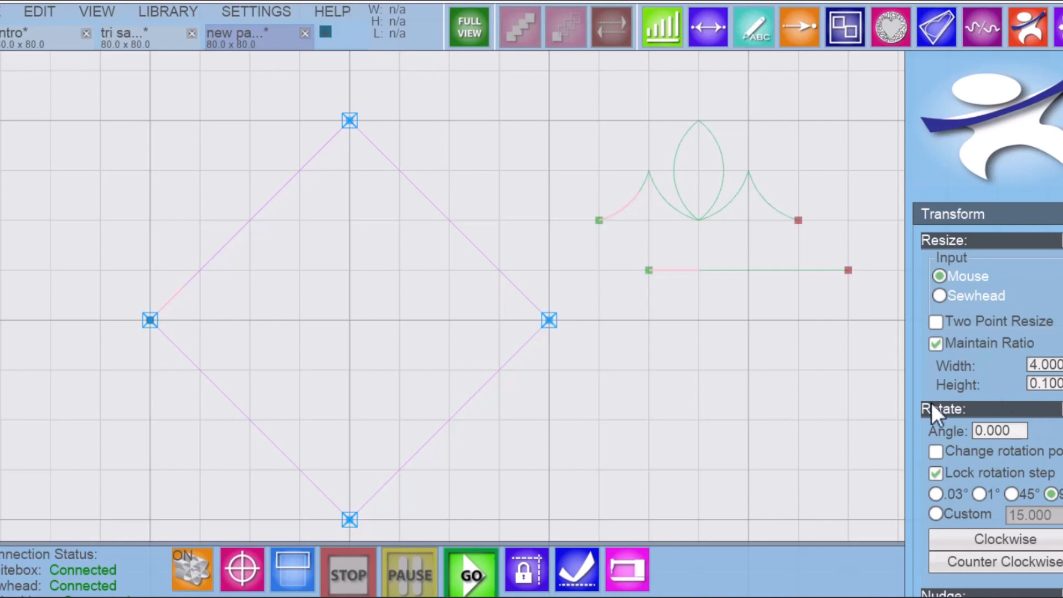
mouse_move(332, 276)
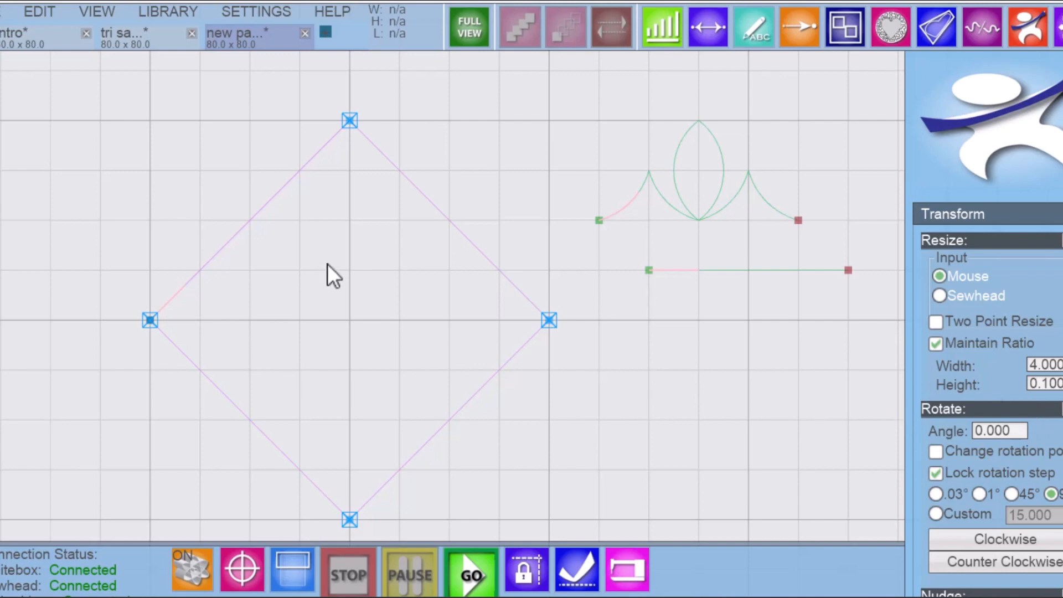
mouse_move(441, 337)
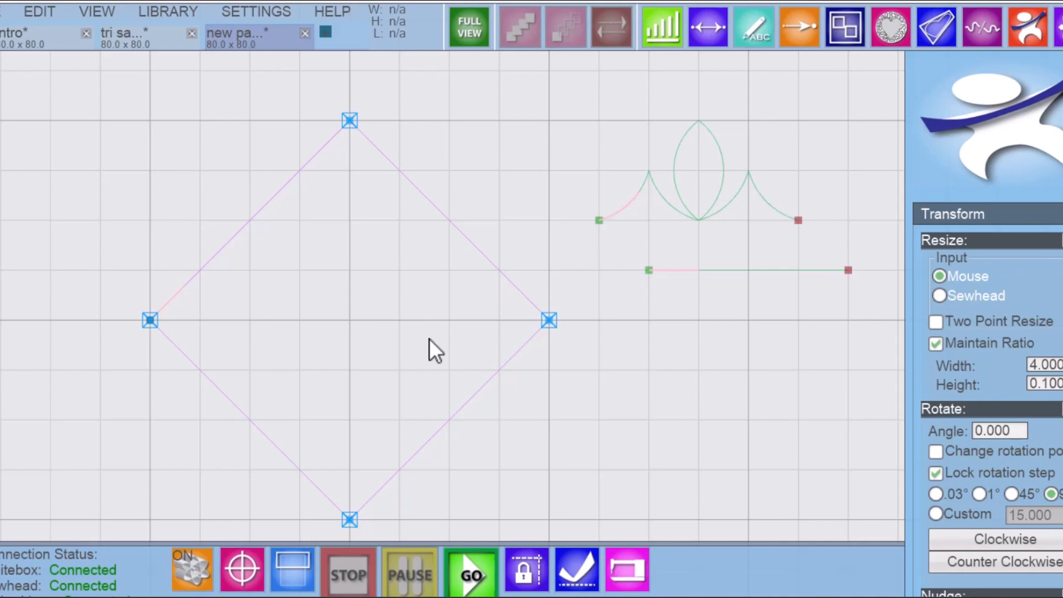
mouse_move(707, 208)
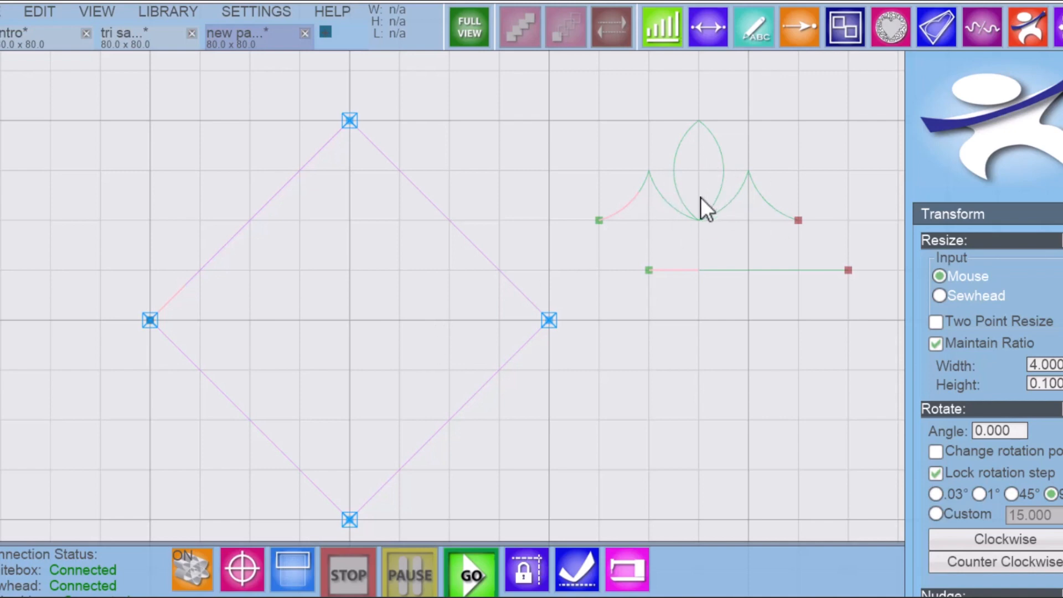
mouse_move(724, 196)
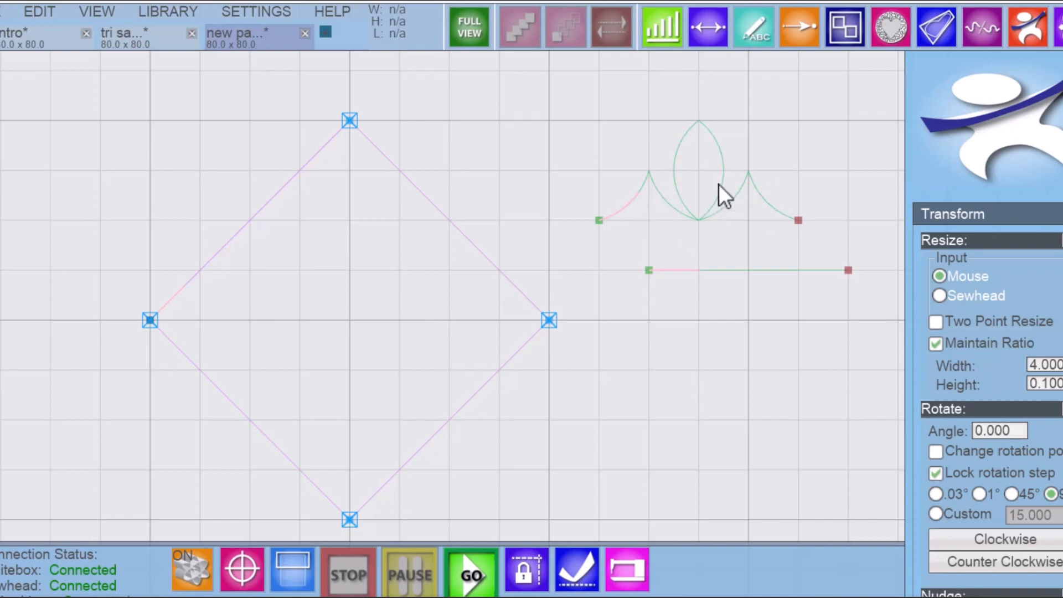
mouse_move(700, 209)
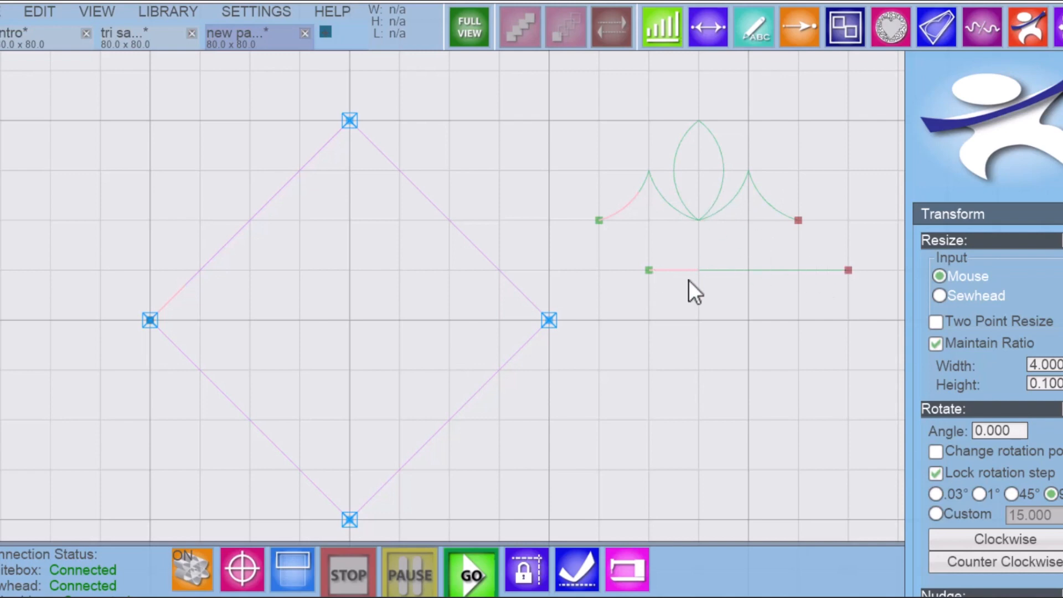
mouse_move(763, 285)
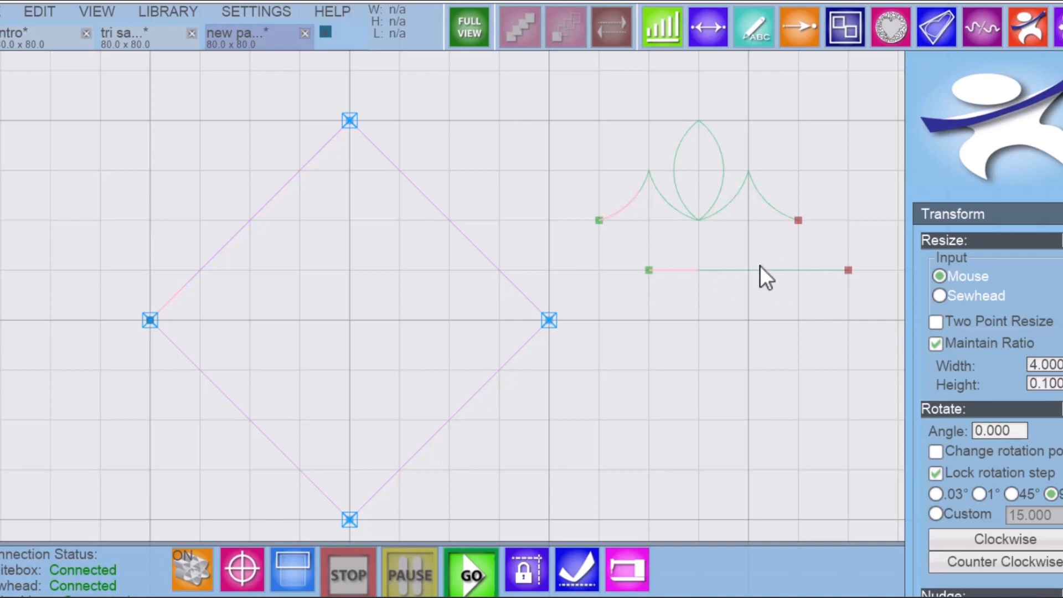
mouse_move(162, 249)
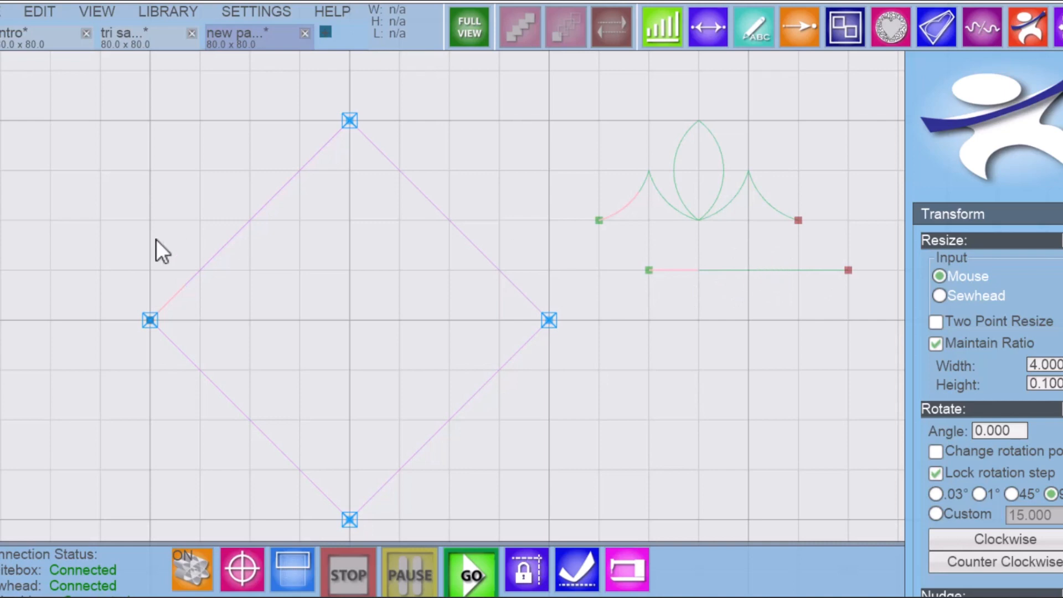
mouse_move(573, 233)
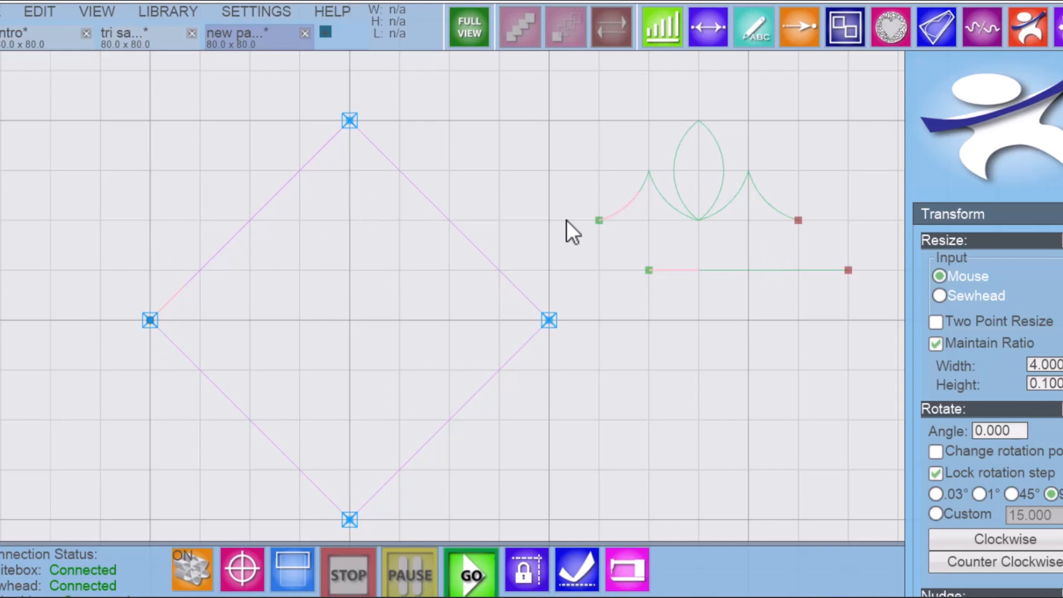
mouse_move(595, 331)
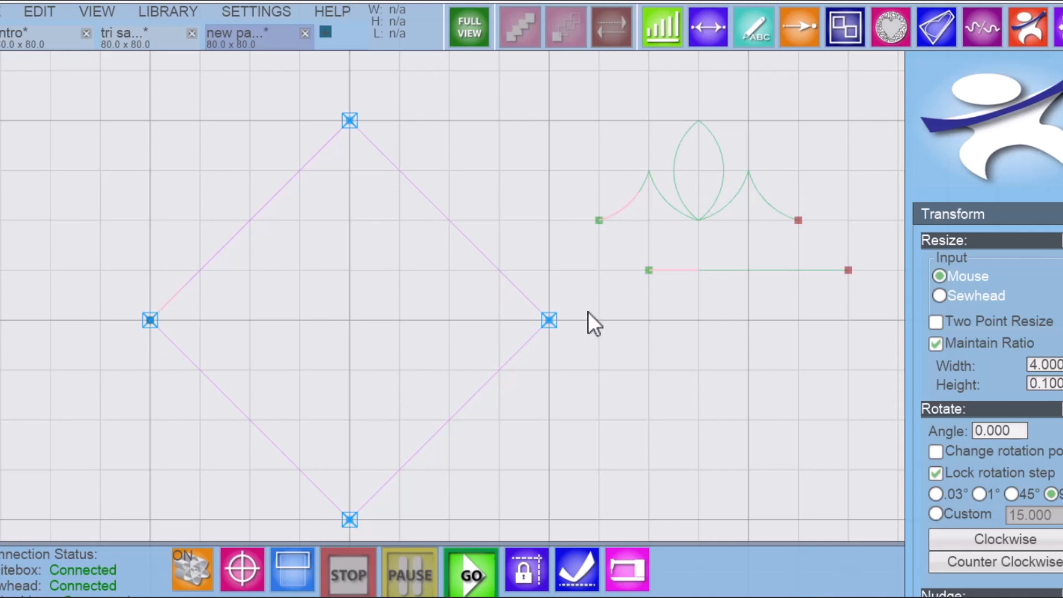
mouse_move(695, 224)
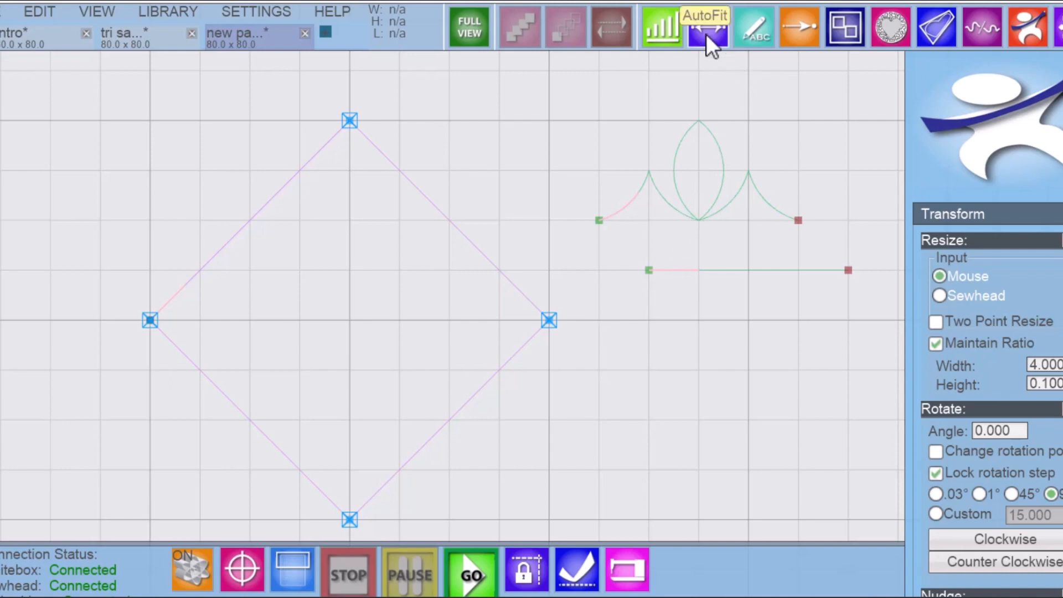
- Open AutoFit and set it to fit p2pfun6a as a single pattern
left_click(707, 27)
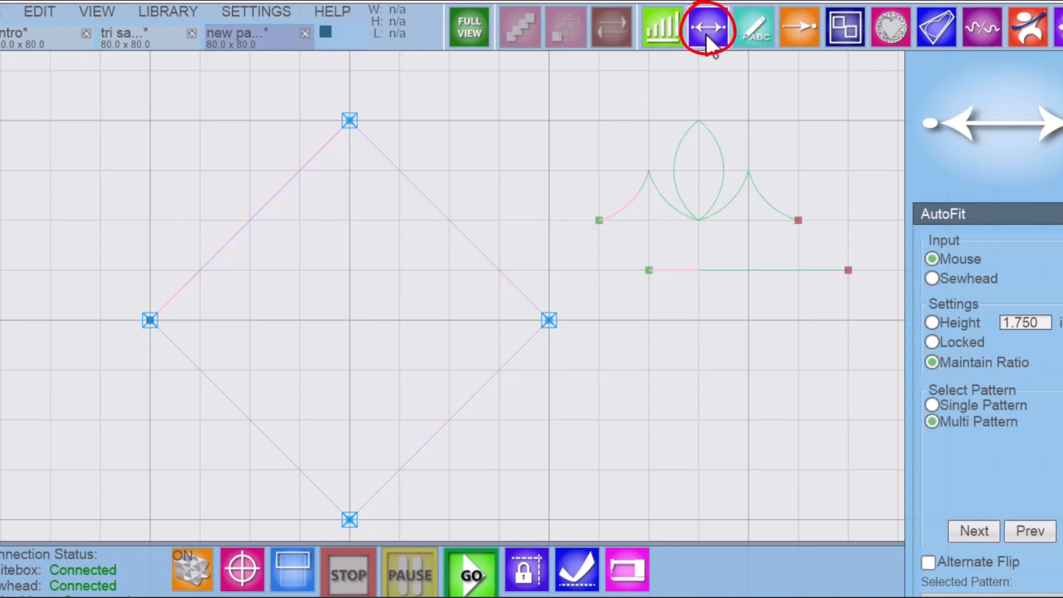
mouse_move(711, 206)
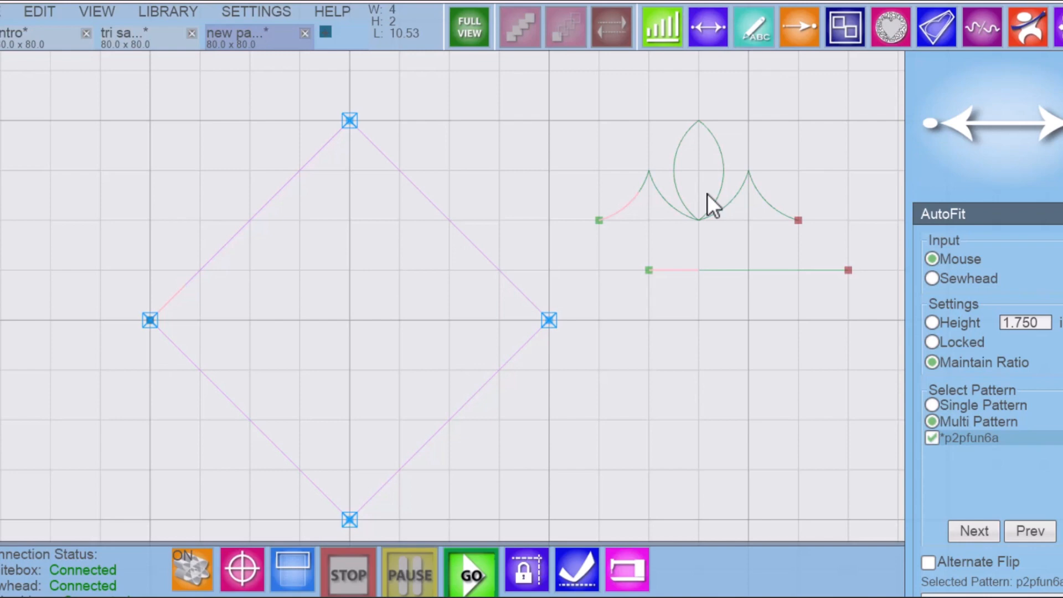
mouse_move(764, 283)
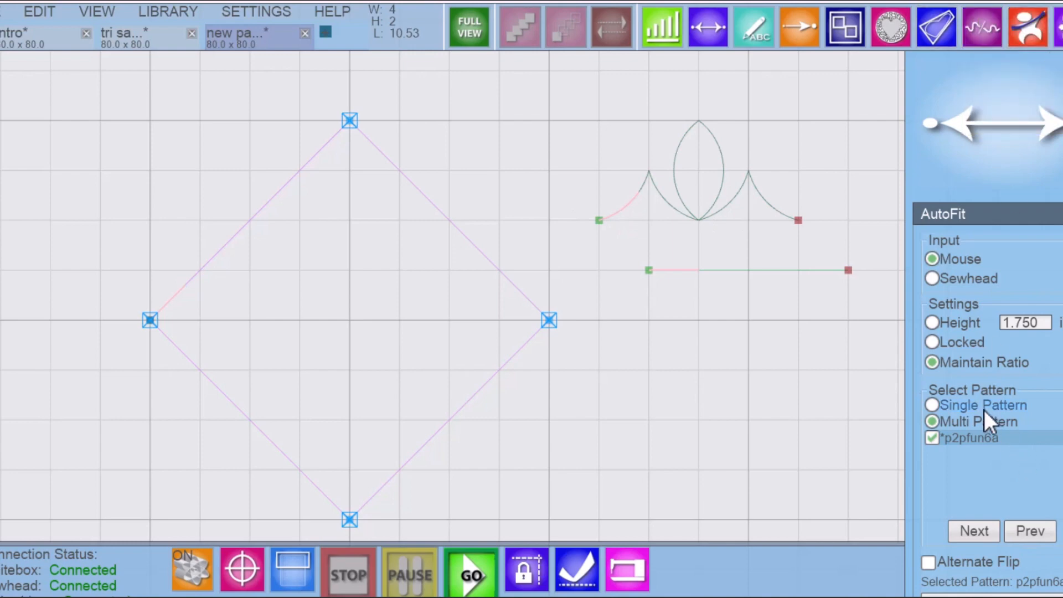
left_click(931, 404)
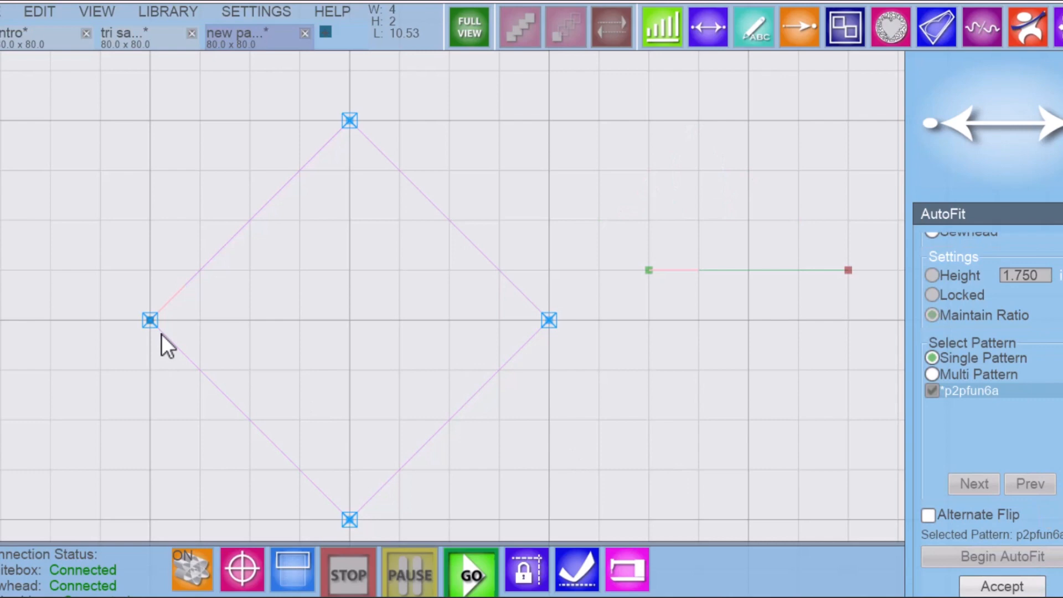
- Fit p2pfun6a from the diamond's left corner across both halves, then return to the move/resize tool
left_click(150, 320)
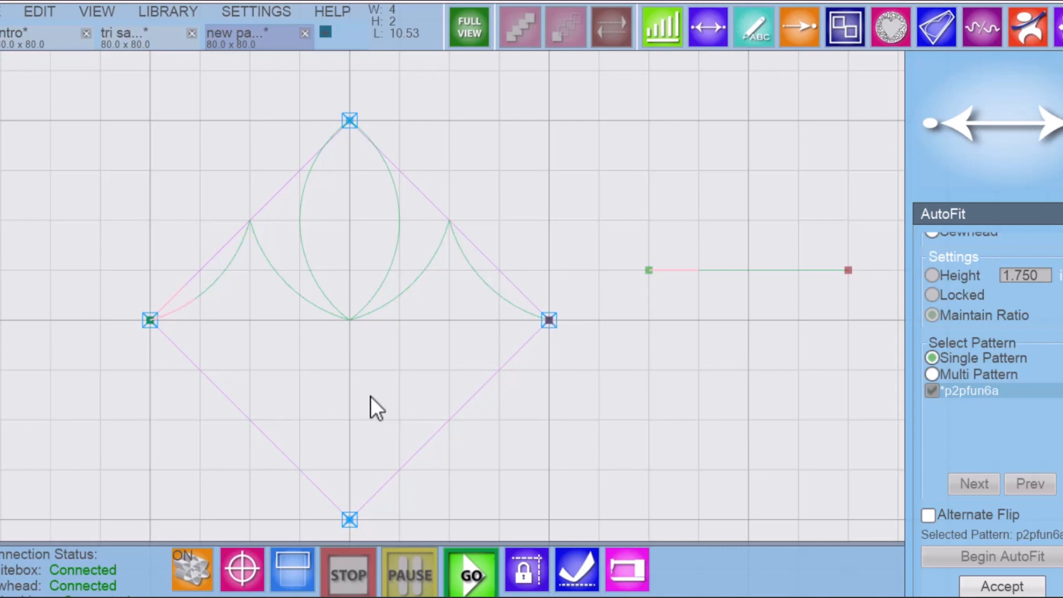
mouse_move(179, 339)
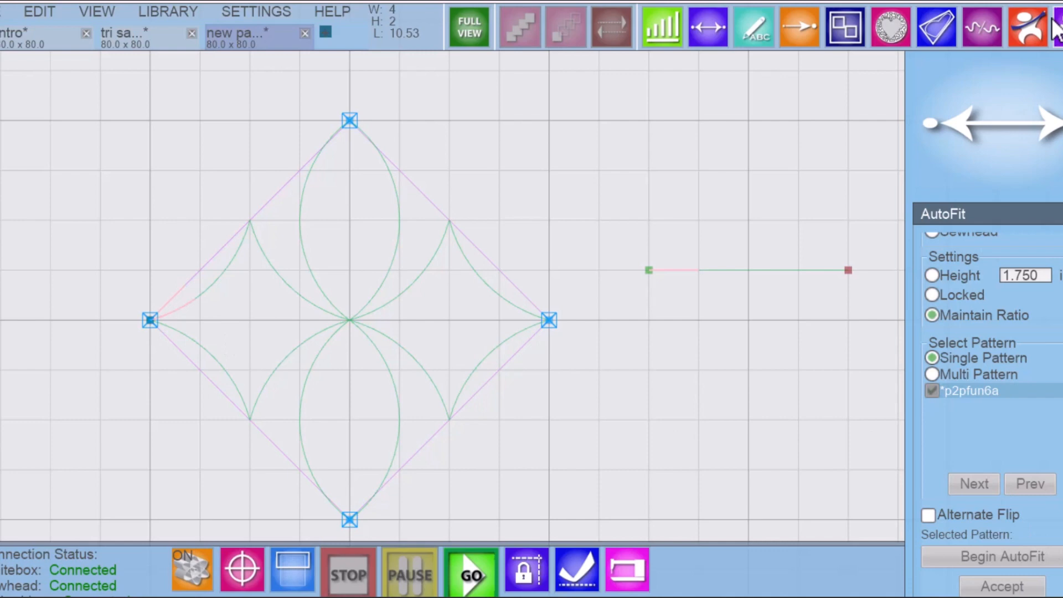
left_click(609, 27)
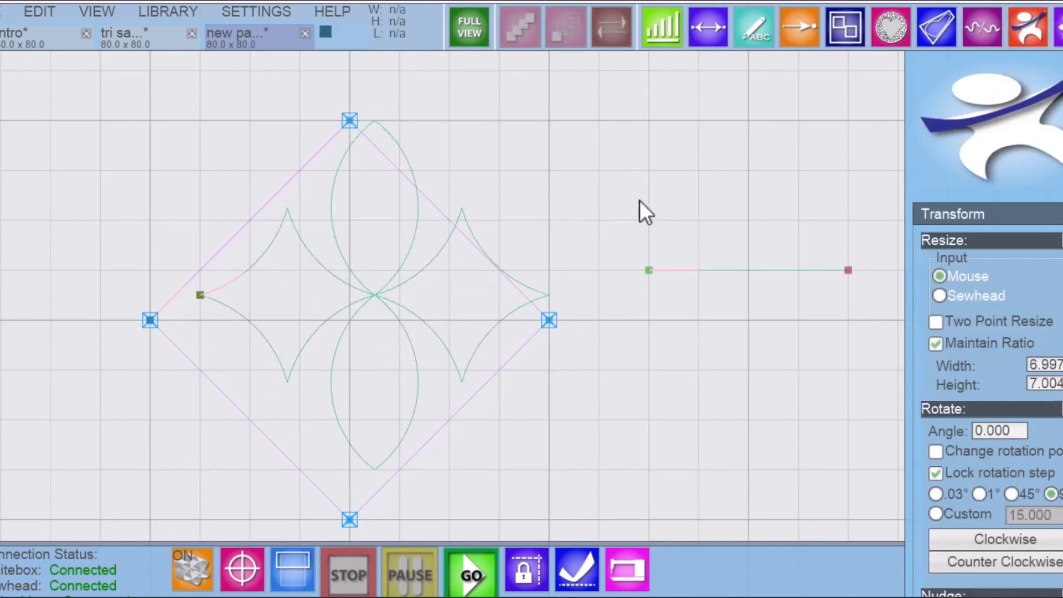
mouse_move(206, 317)
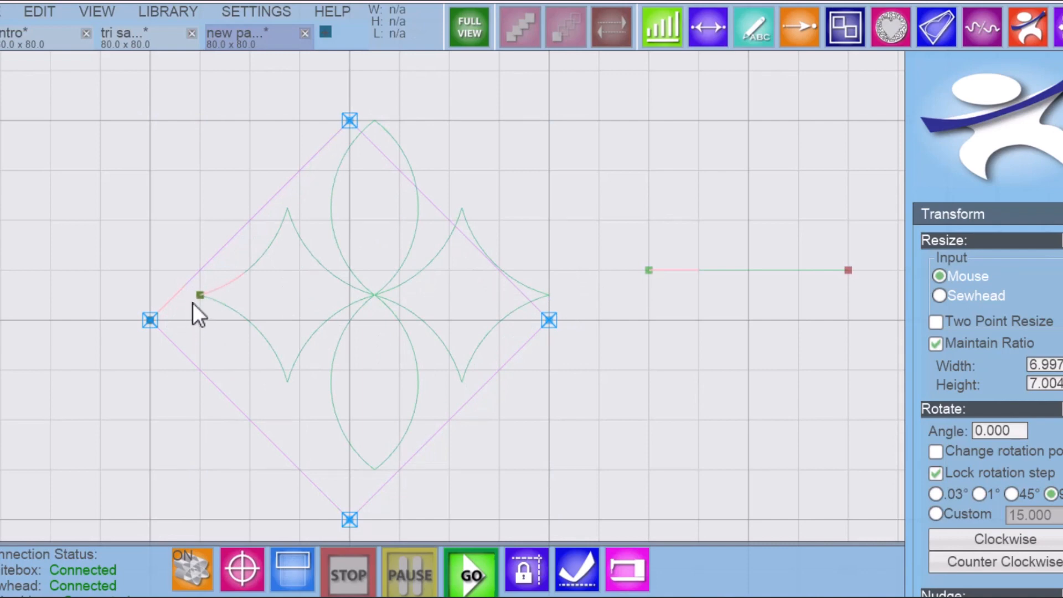
mouse_move(217, 311)
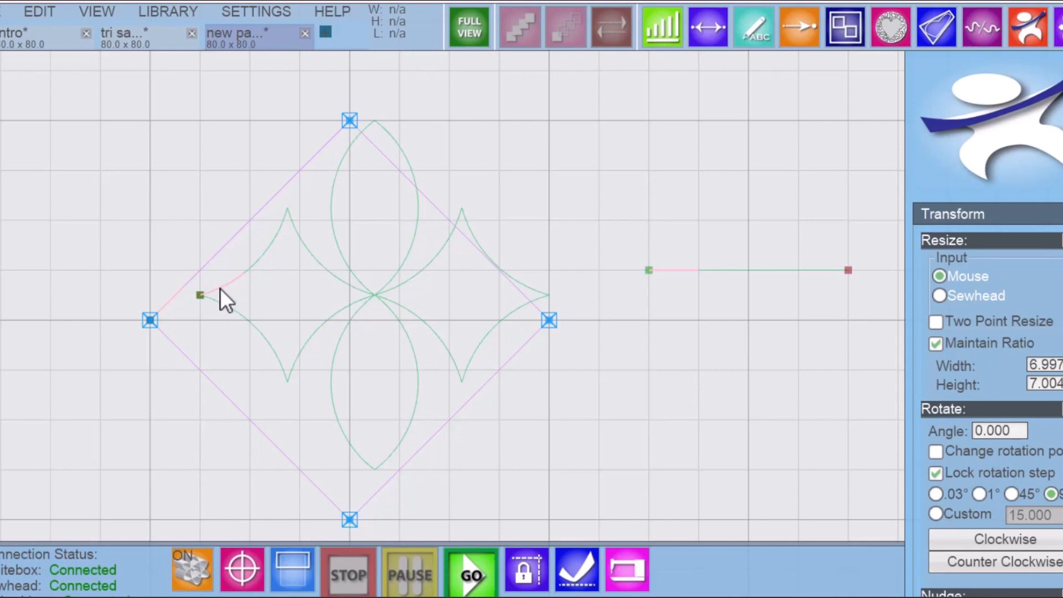
mouse_move(220, 315)
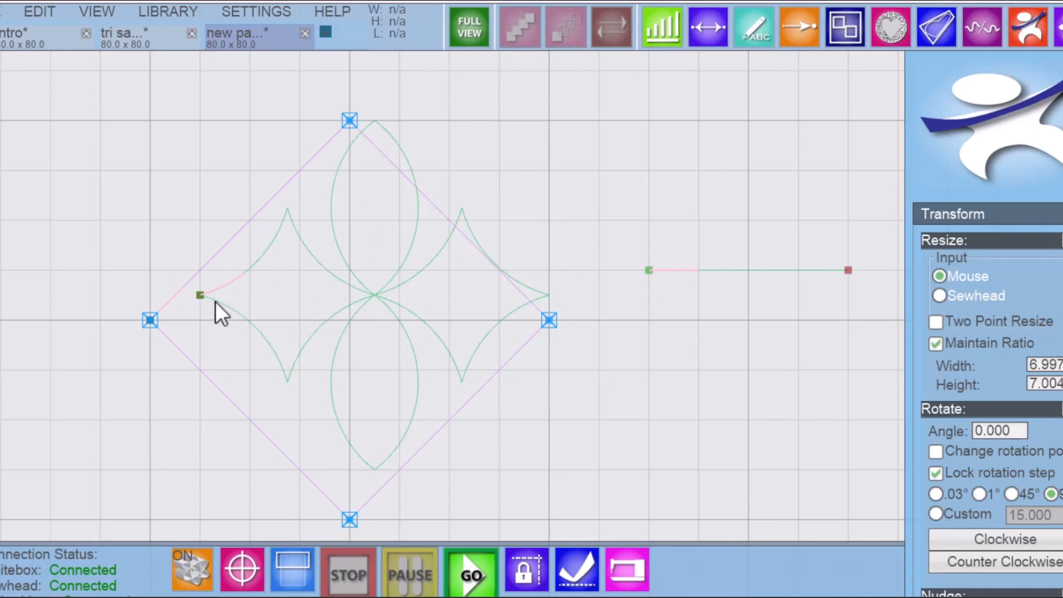
mouse_move(498, 319)
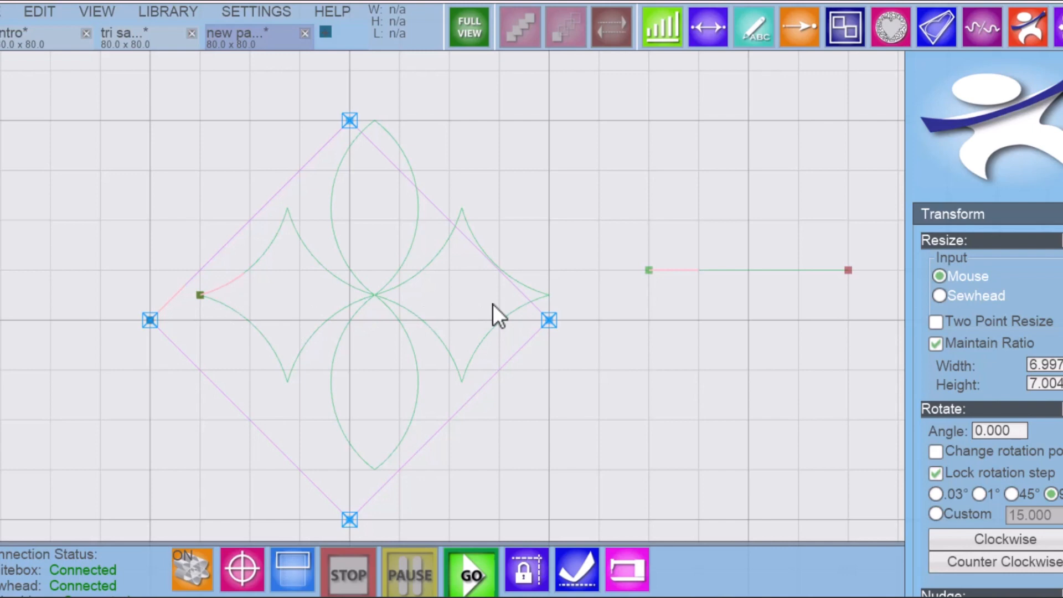
mouse_move(380, 322)
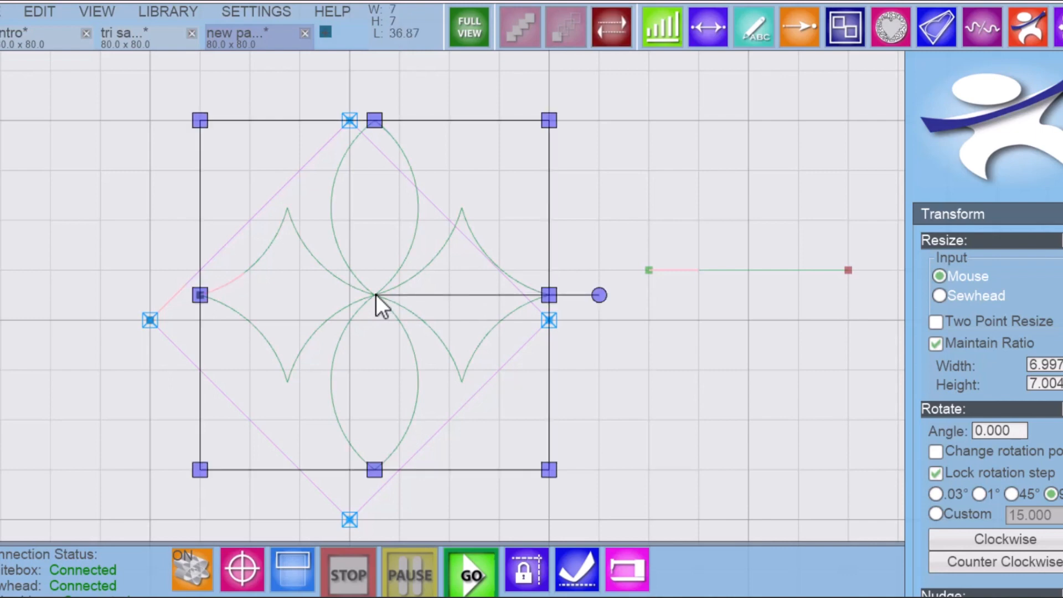
- Delete the fitted sample design from inside the diamond
left_click(610, 27)
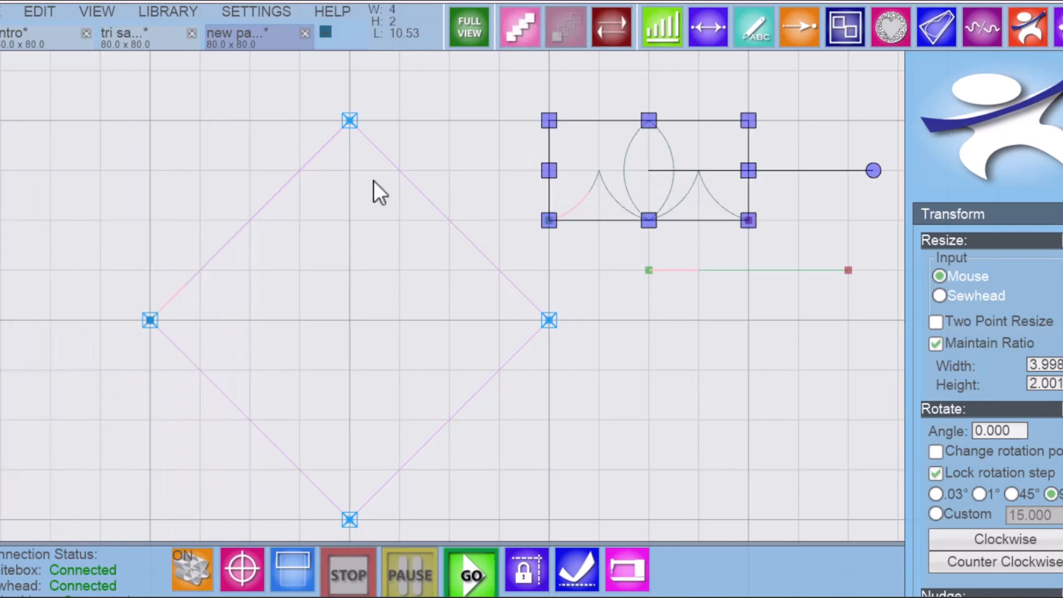
- Reopen AutoFit and switch it to Multi Pattern mode
left_click(610, 27)
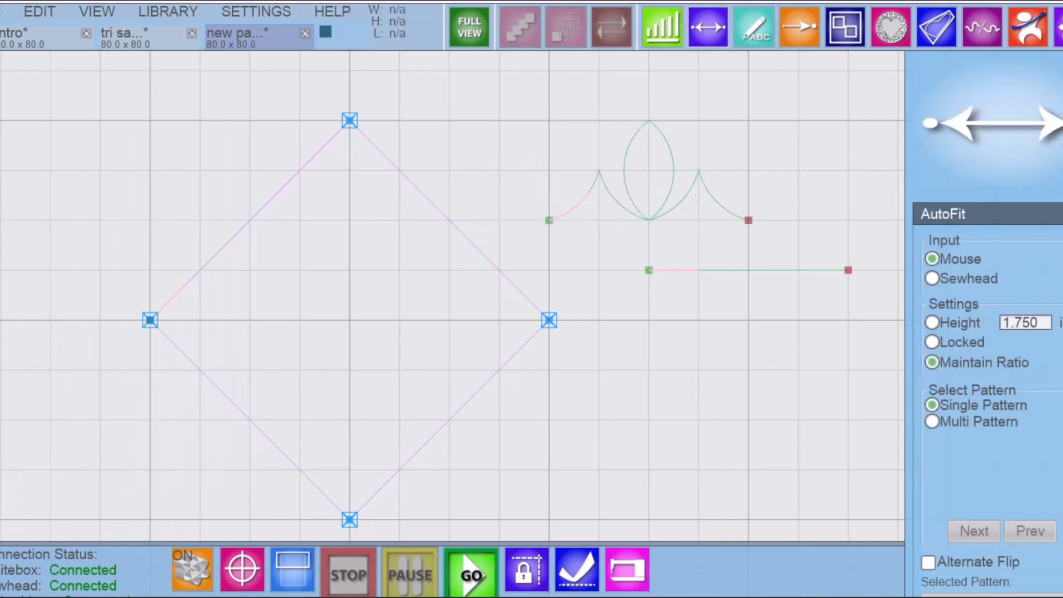
left_click(932, 421)
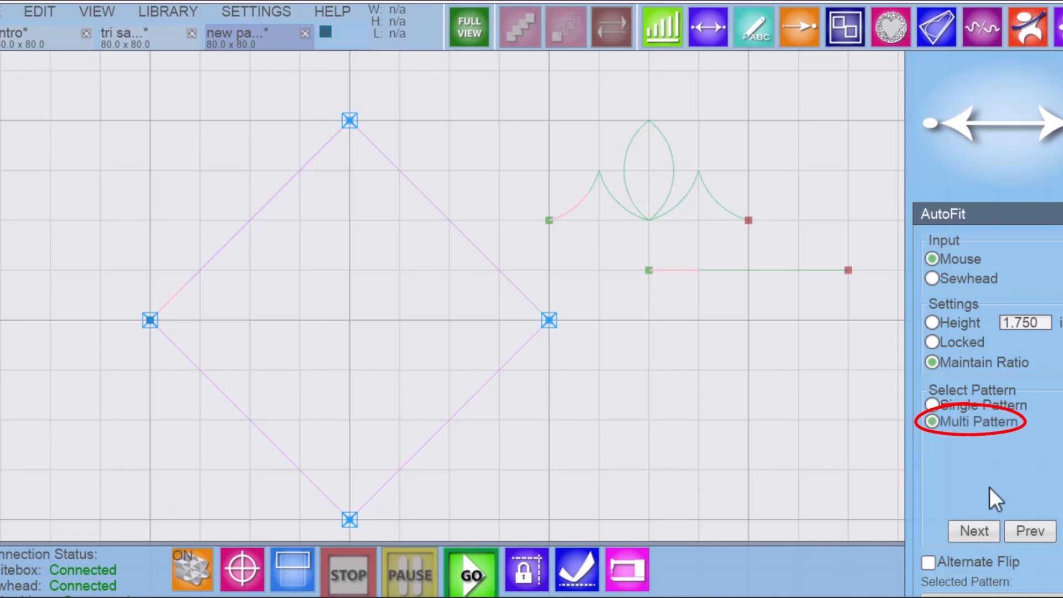
mouse_move(664, 227)
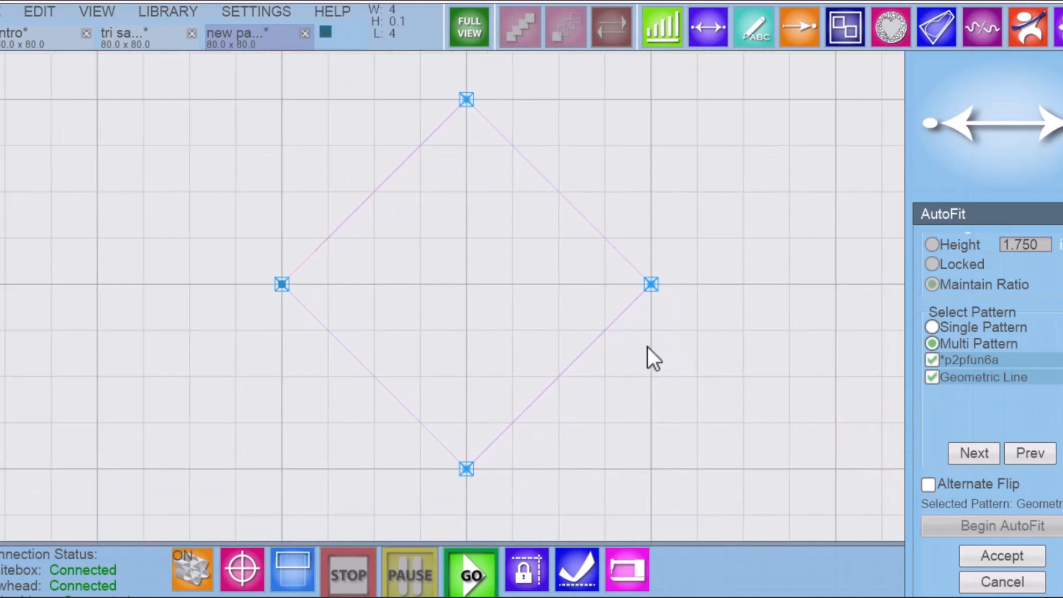
mouse_move(281, 283)
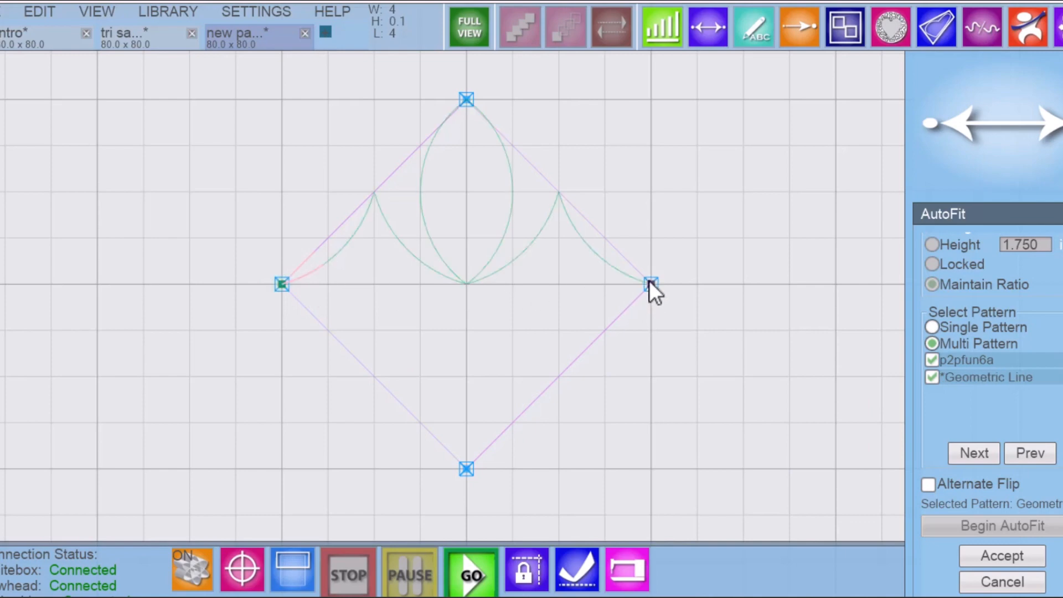
mouse_move(581, 281)
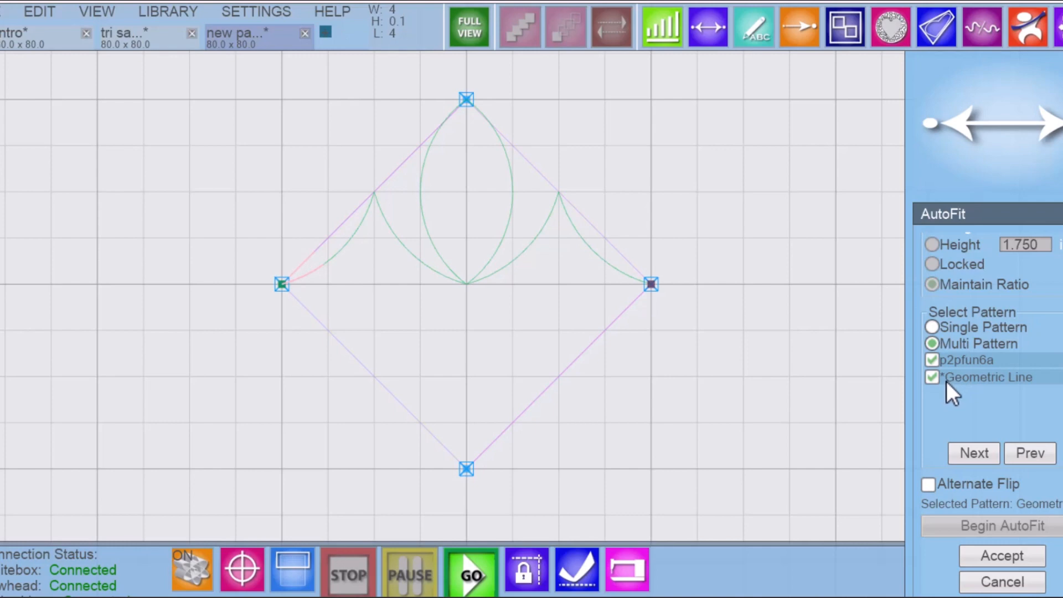
mouse_move(492, 271)
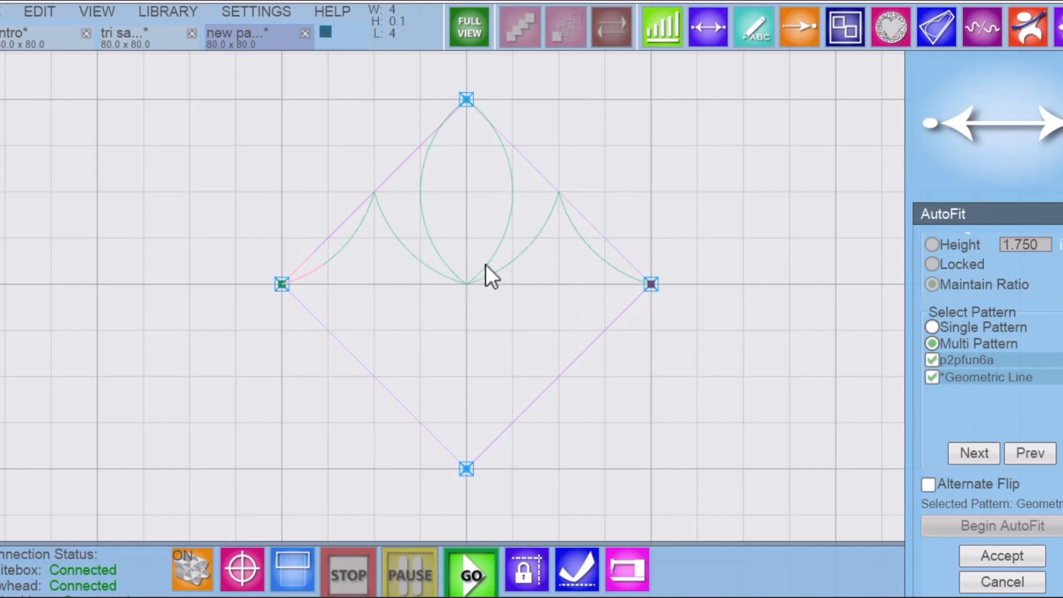
mouse_move(471, 264)
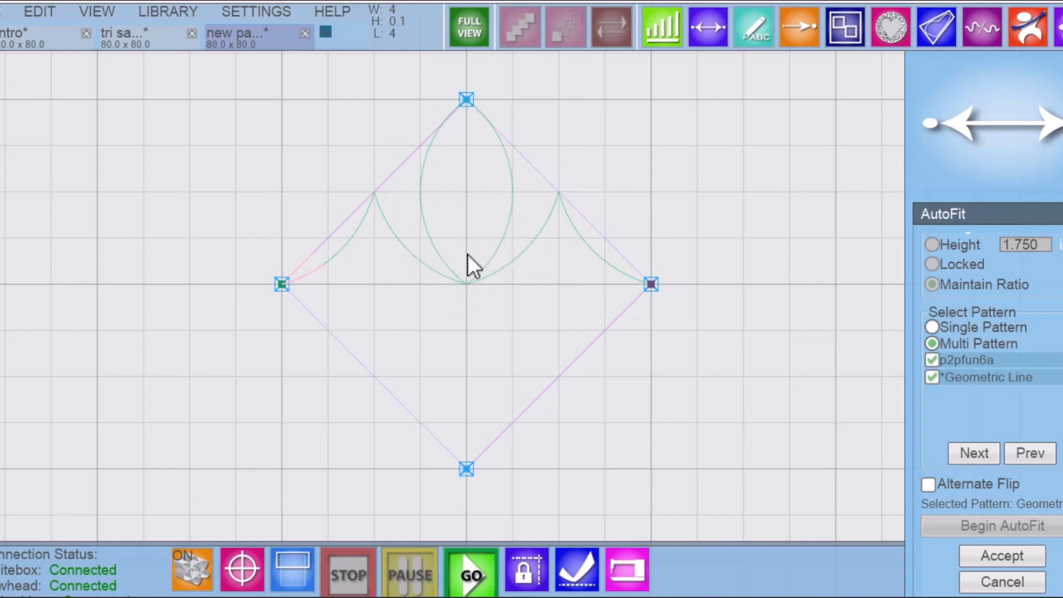
mouse_move(291, 302)
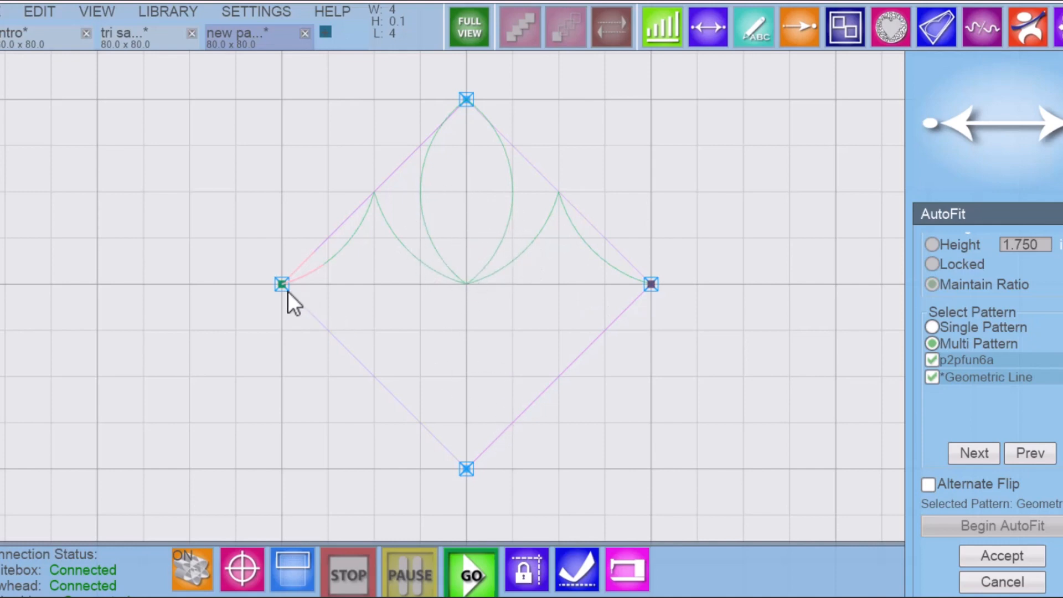
mouse_move(678, 302)
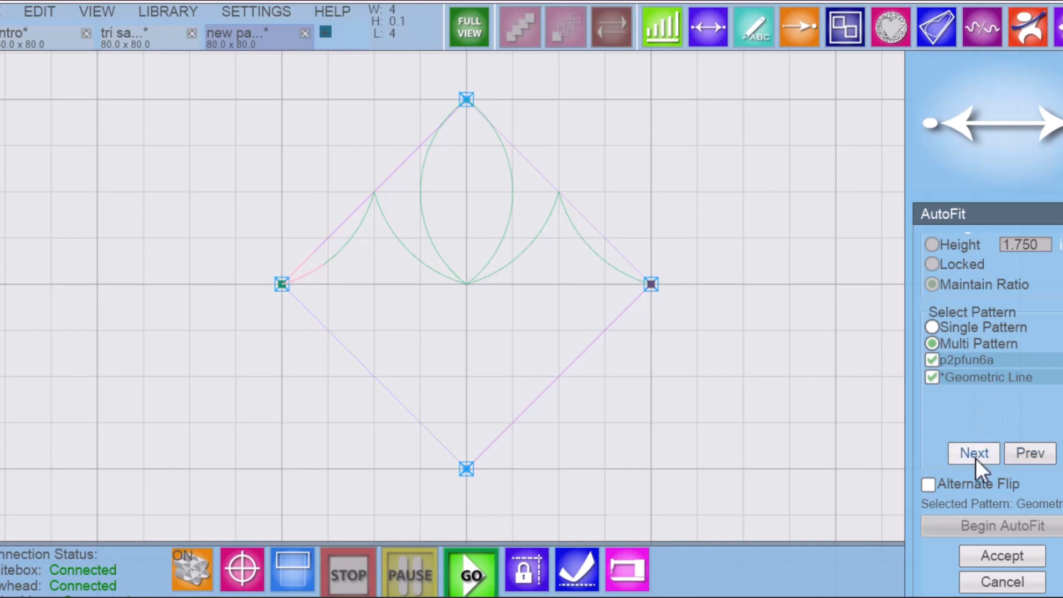
- Advance AutoFit to the next pattern for the diamond's lower half
left_click(973, 452)
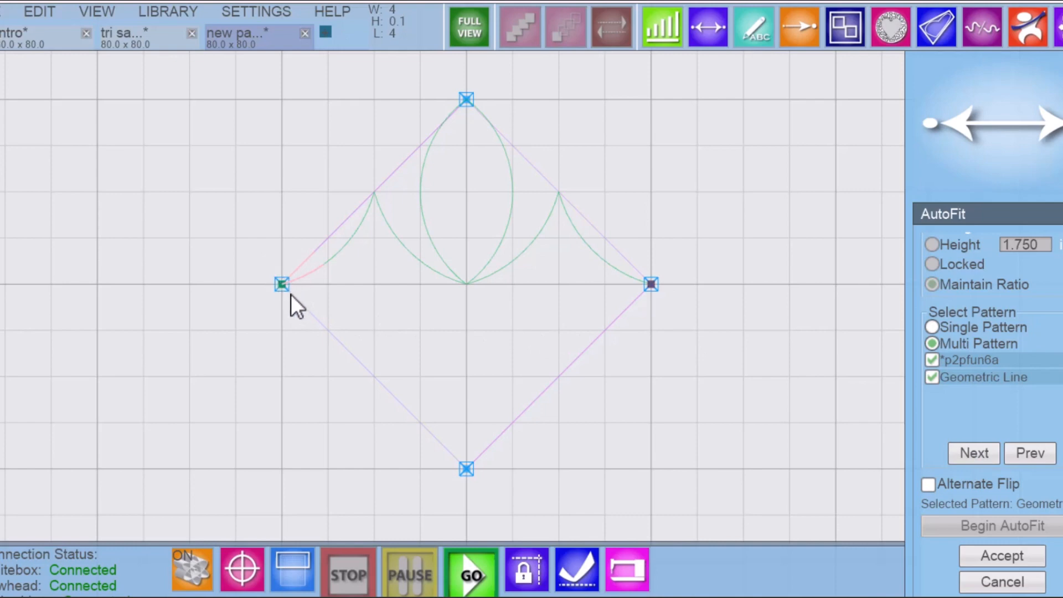
mouse_move(285, 295)
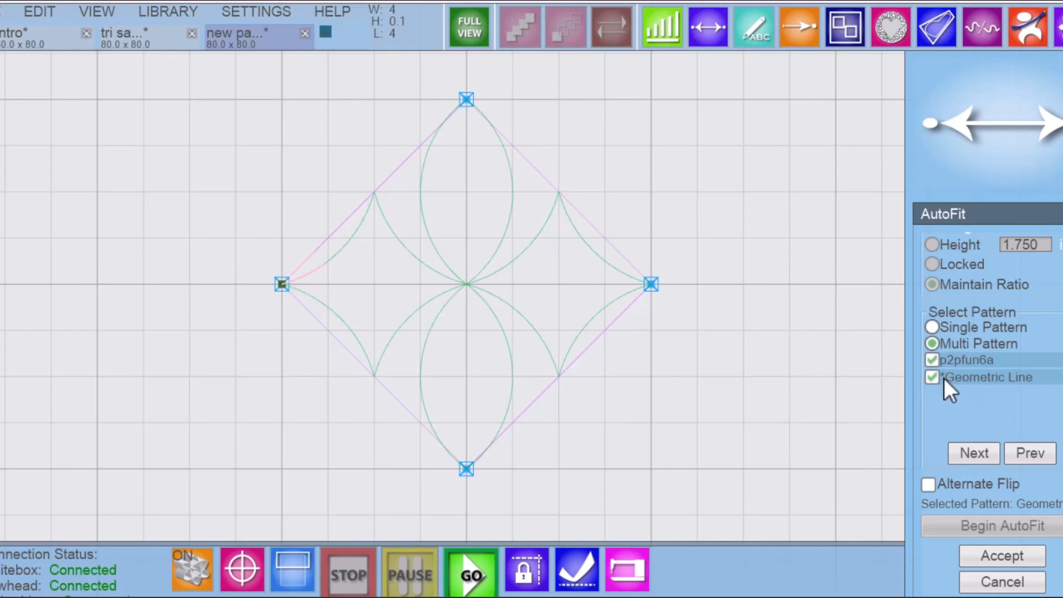
mouse_move(640, 284)
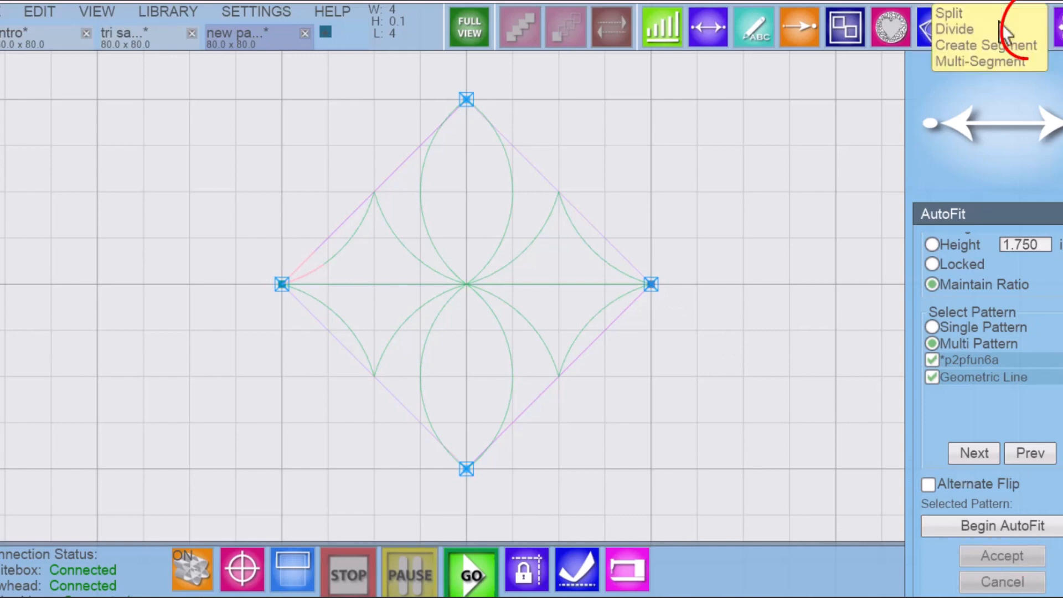
- Split the fitted petal design and centre line off the diamond block
left_click(1026, 27)
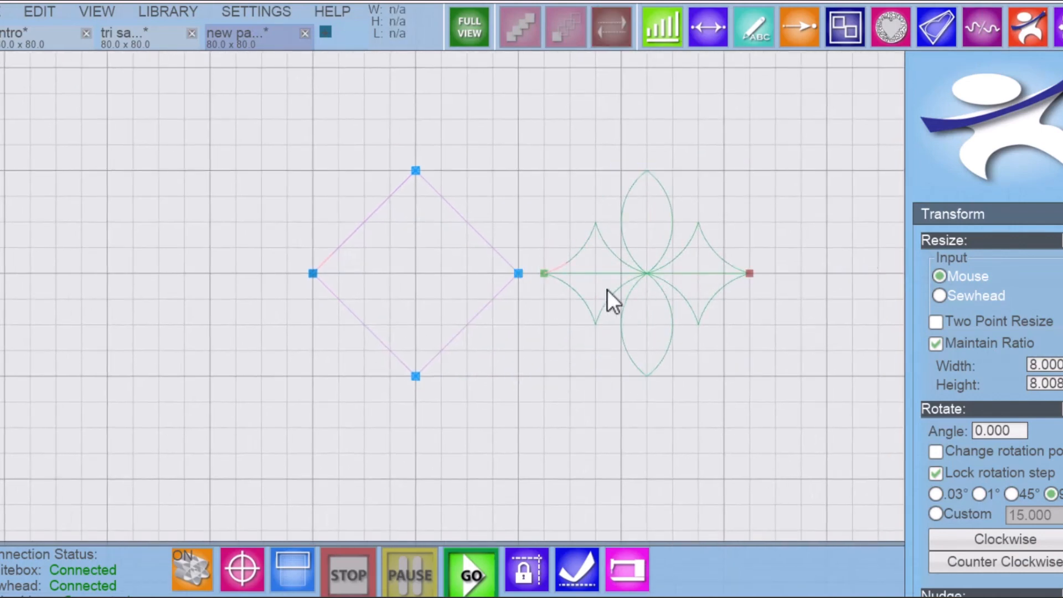
mouse_move(759, 295)
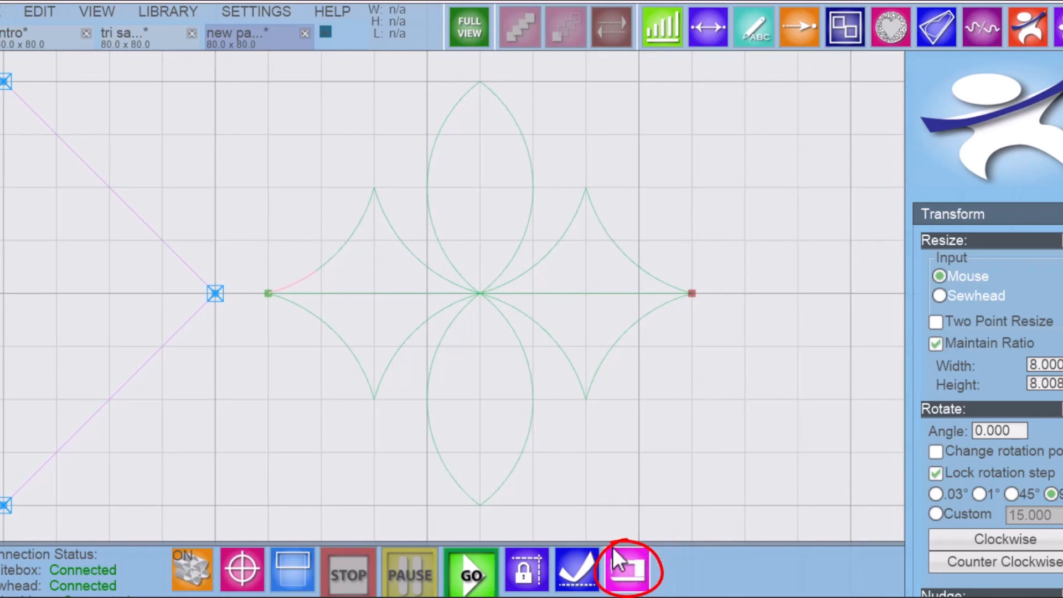
- Start a sewing preview of the four-pointed petal design from Sew Options
left_click(625, 569)
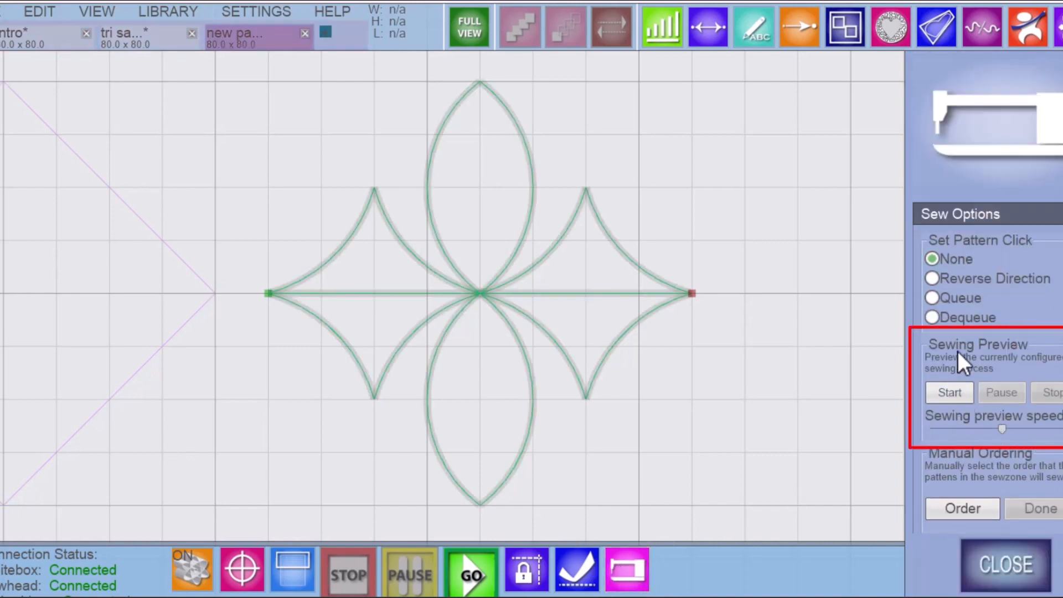
left_click(948, 392)
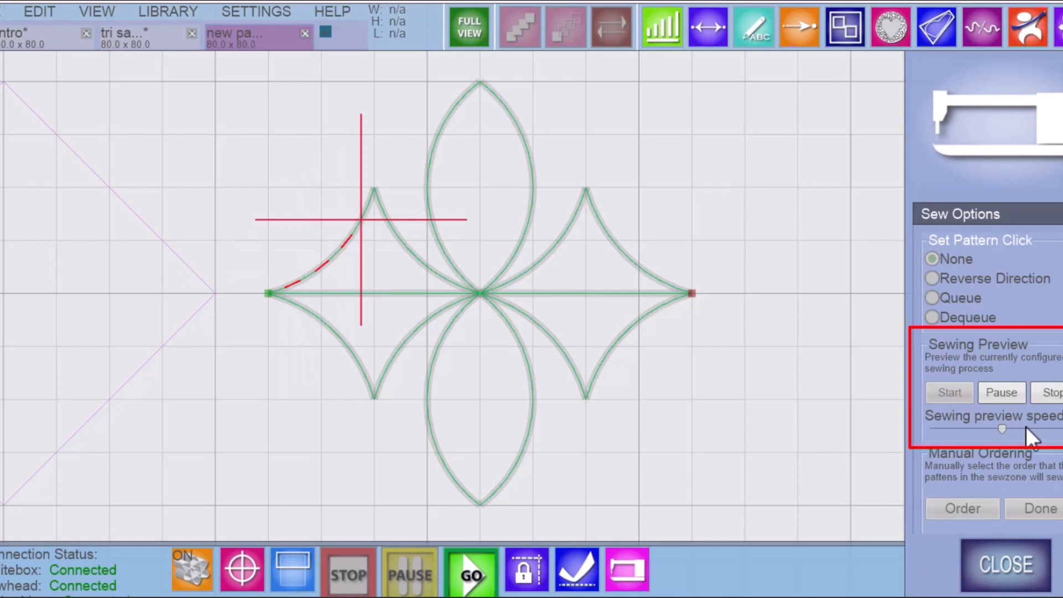